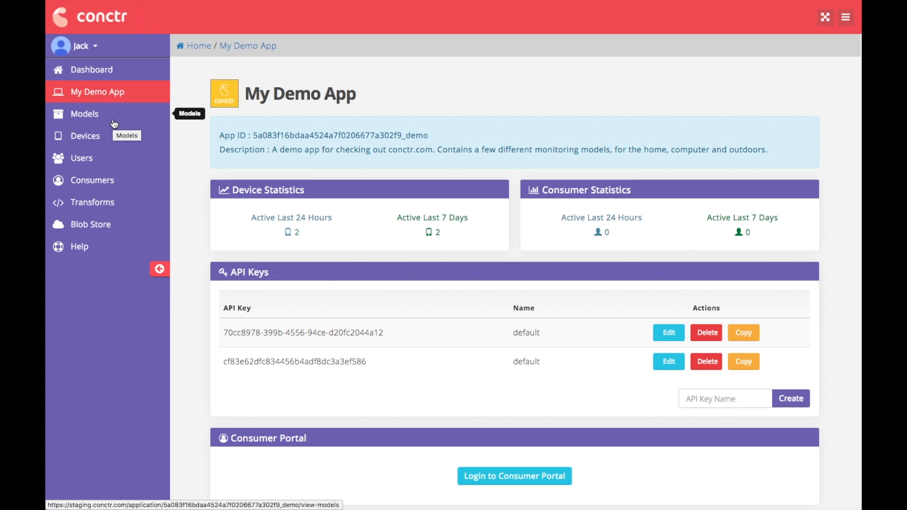
pyautogui.moveTo(113, 121)
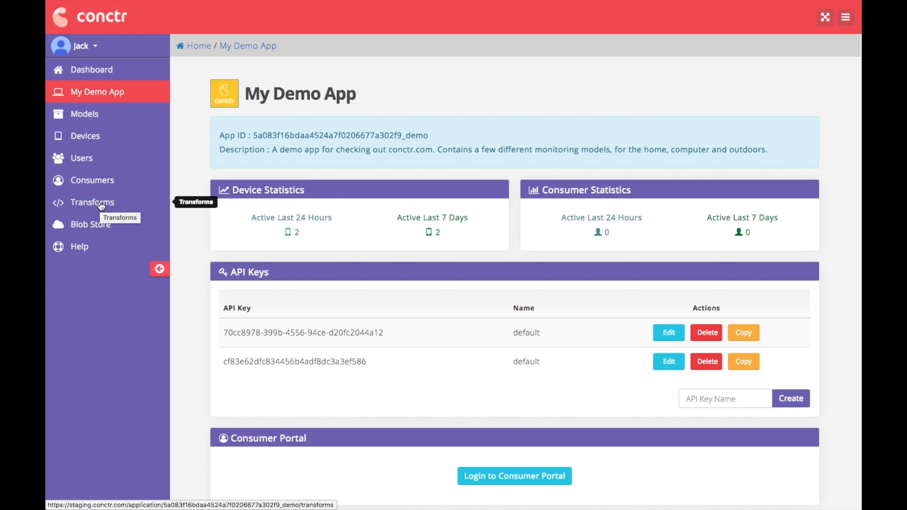
# Open the Transforms page listing the existing Fill_Temperature transform.
pyautogui.click(92, 201)
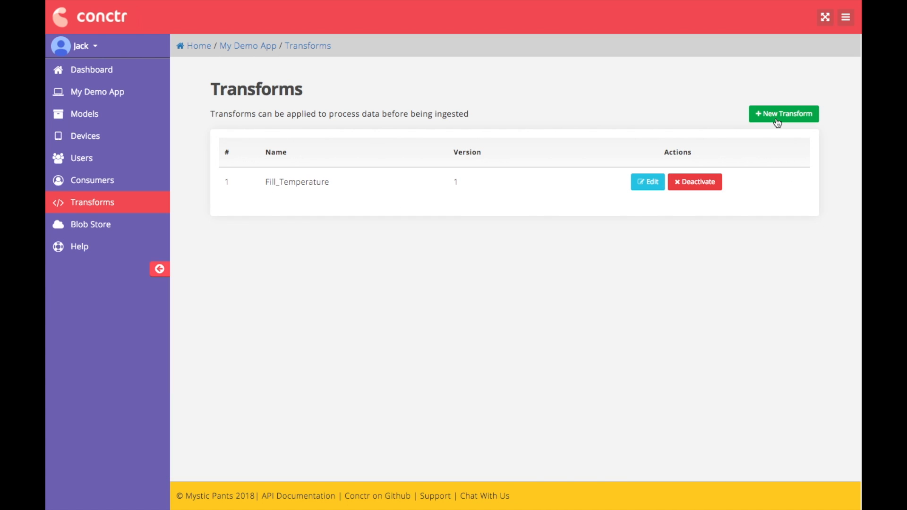
# Create transform 'ReplaceInvalidTemp' on argument Data, described 'Replaced invalid temperature data'.
pyautogui.click(784, 113)
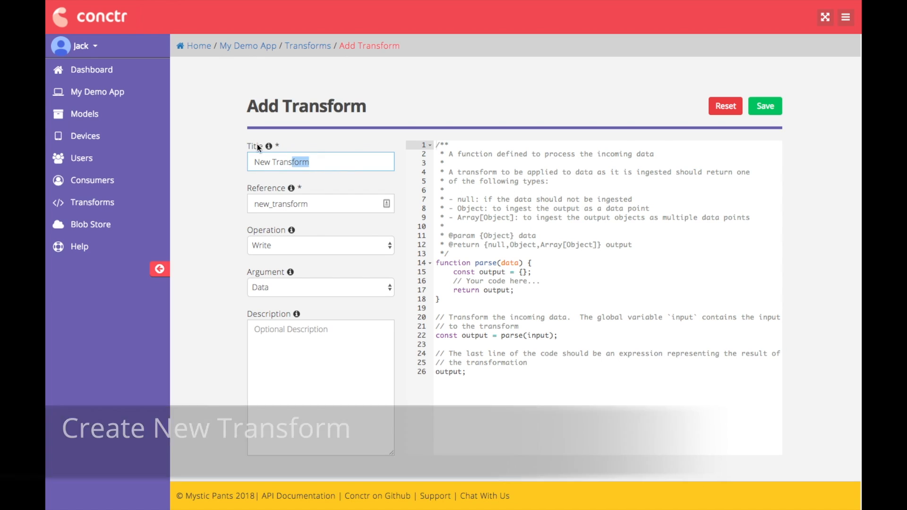
pyautogui.write('ReplaceInvalidTemp')
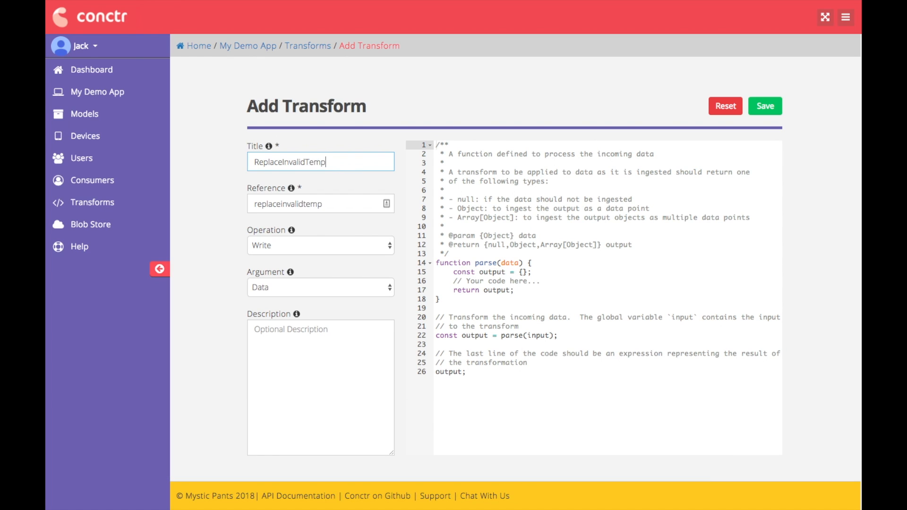
pyautogui.moveTo(288, 240)
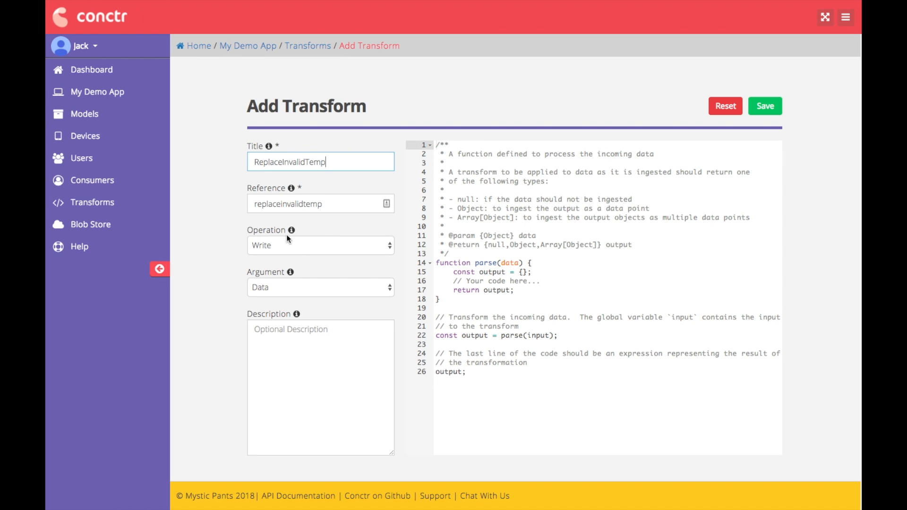
pyautogui.moveTo(304, 249)
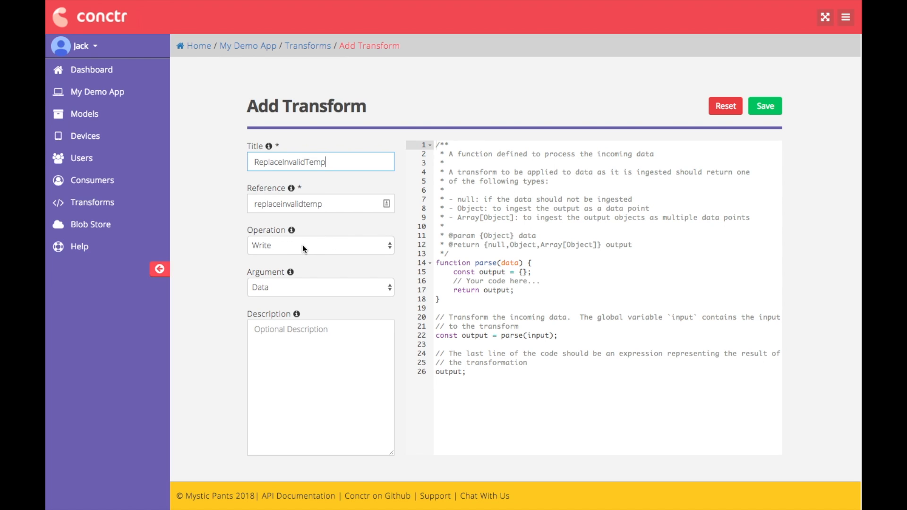
pyautogui.moveTo(280, 249)
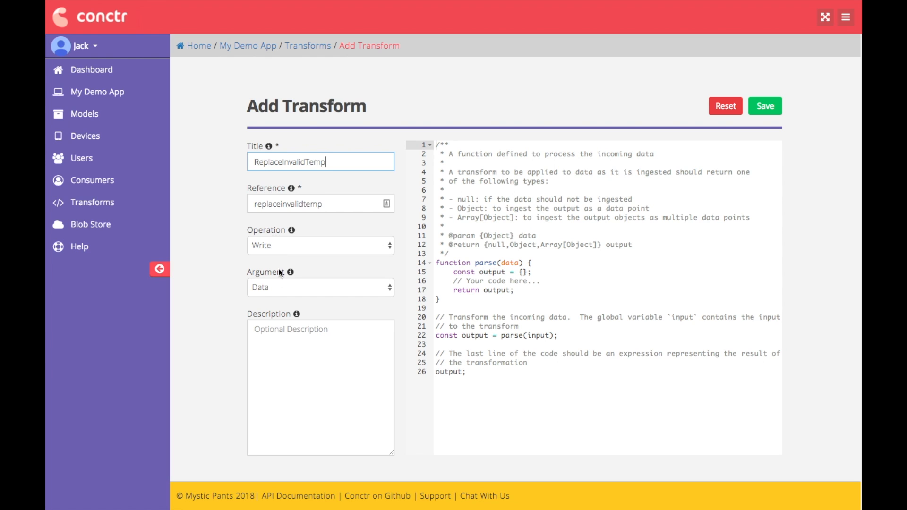
pyautogui.click(320, 288)
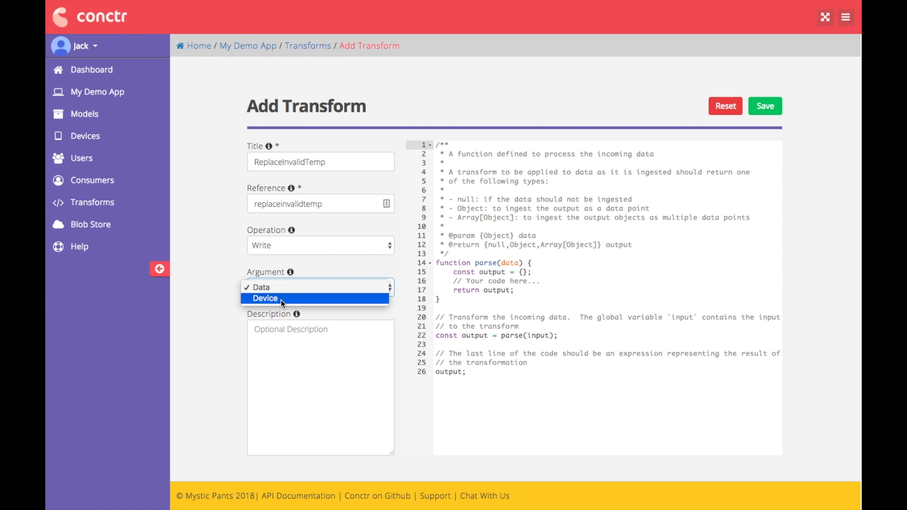
pyautogui.click(262, 287)
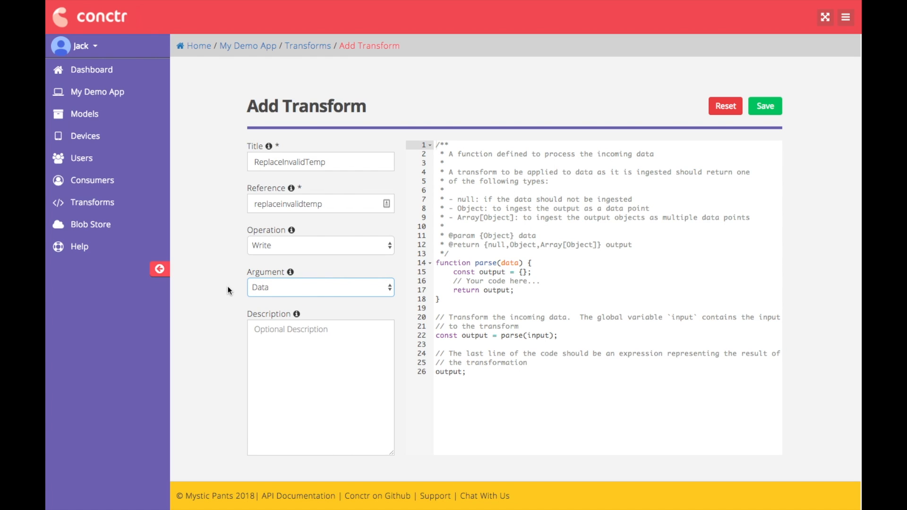
pyautogui.moveTo(283, 292)
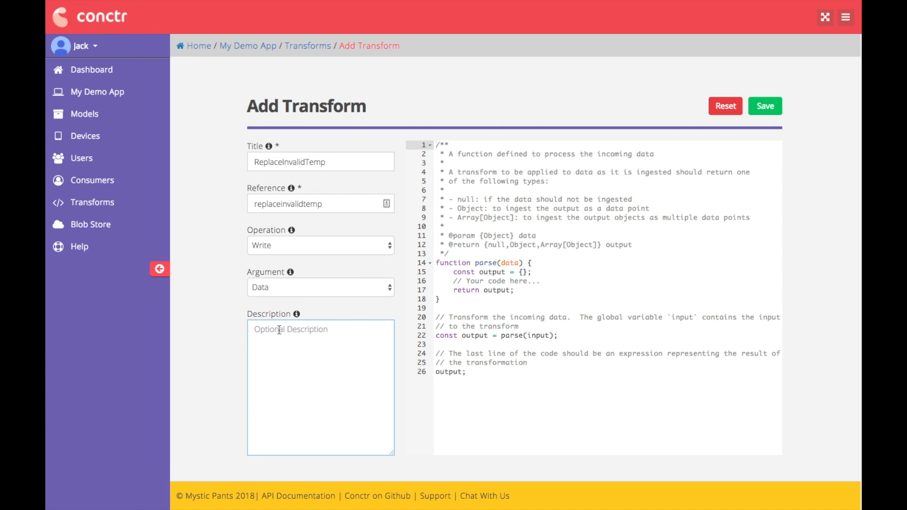
pyautogui.write('R')
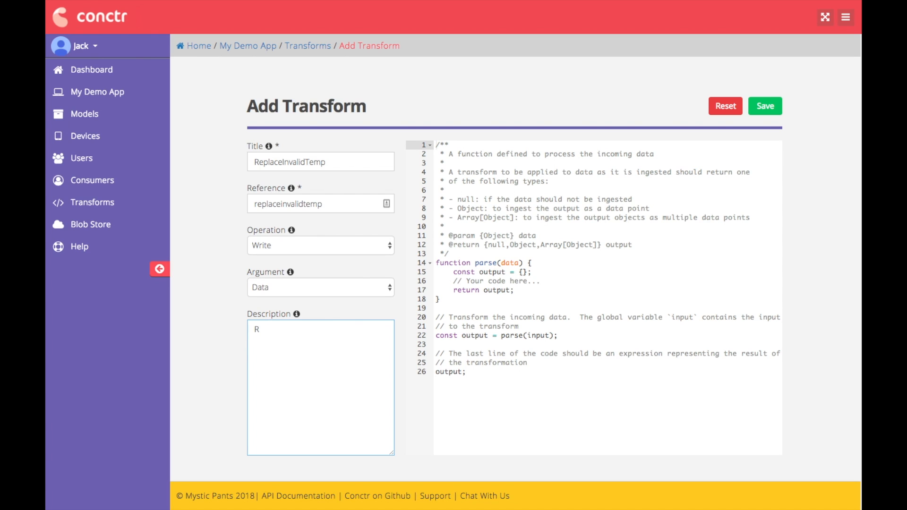
pyautogui.write('eplaced invalid')
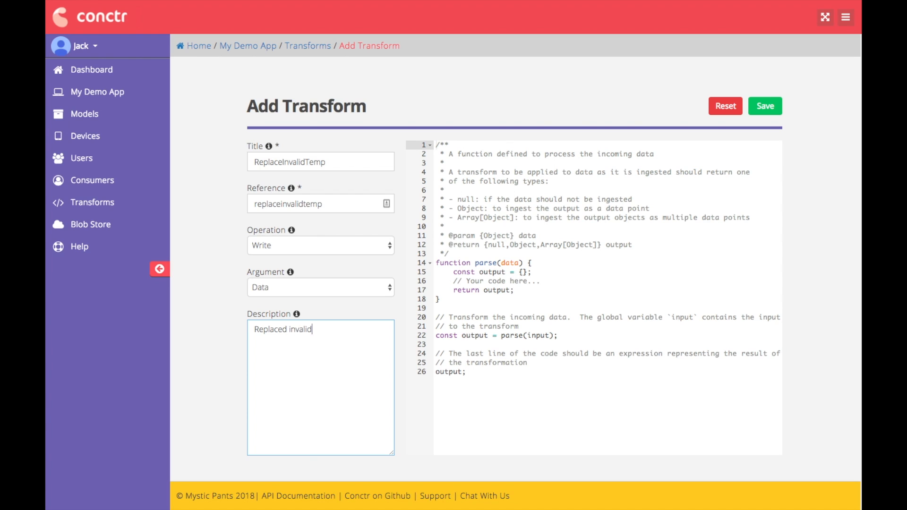
pyautogui.write('temperature data')
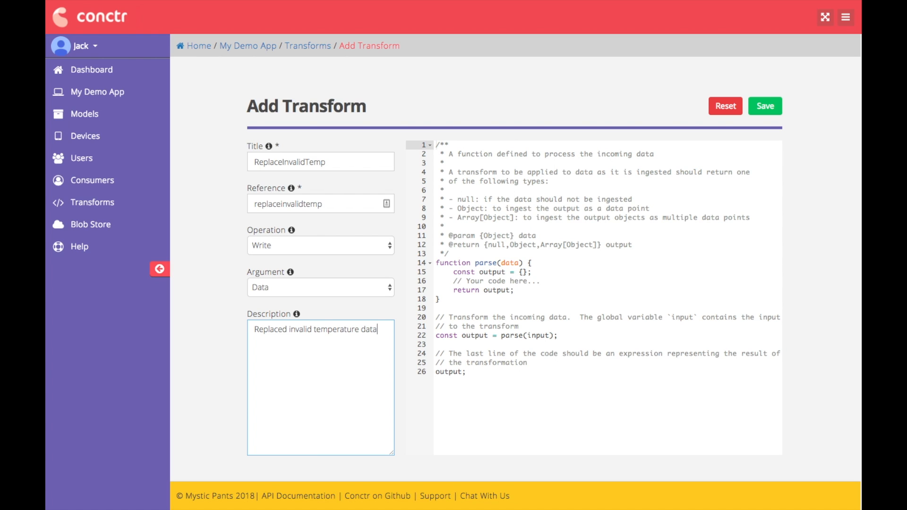
pyautogui.moveTo(569, 336)
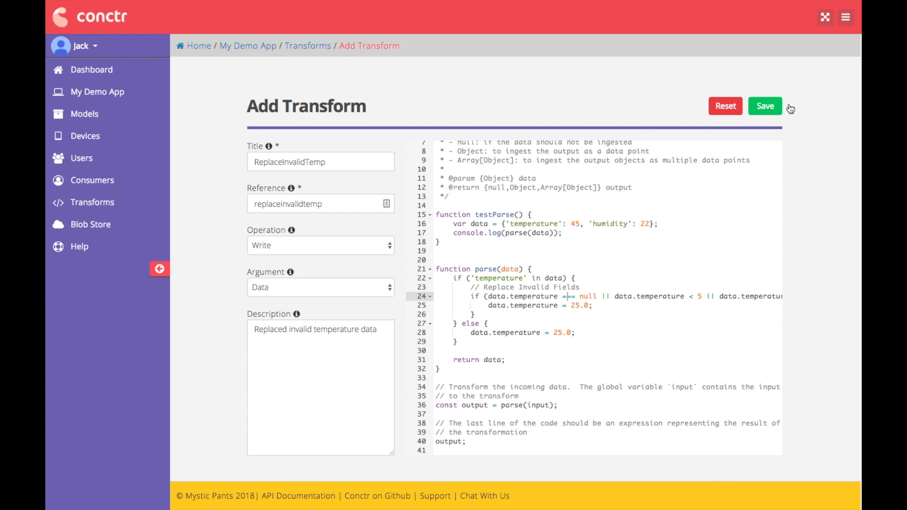
# Save ReplaceInvalidTemp with code replacing missing or out-of-range temperatures by 25.0.
pyautogui.click(765, 106)
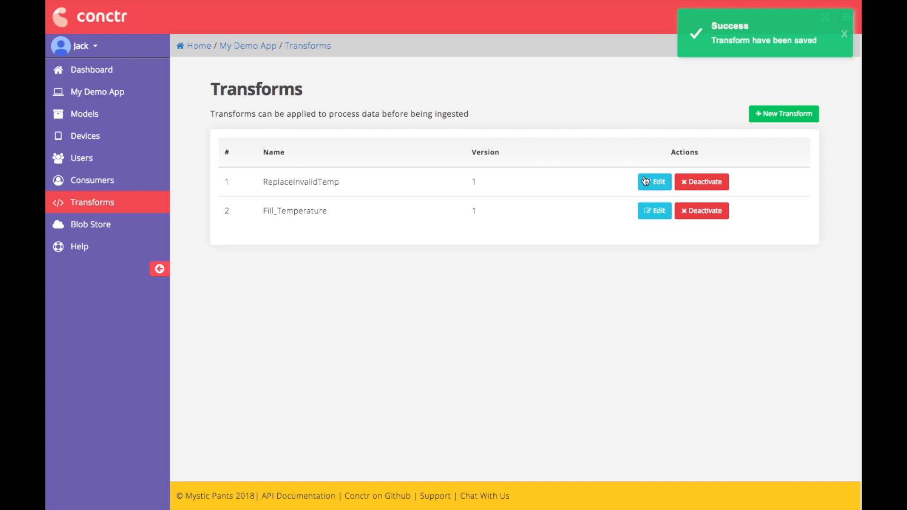
# Apply ReplaceInvalidTemp to the Weather Station model, overwriting version weather:v3.
pyautogui.click(84, 114)
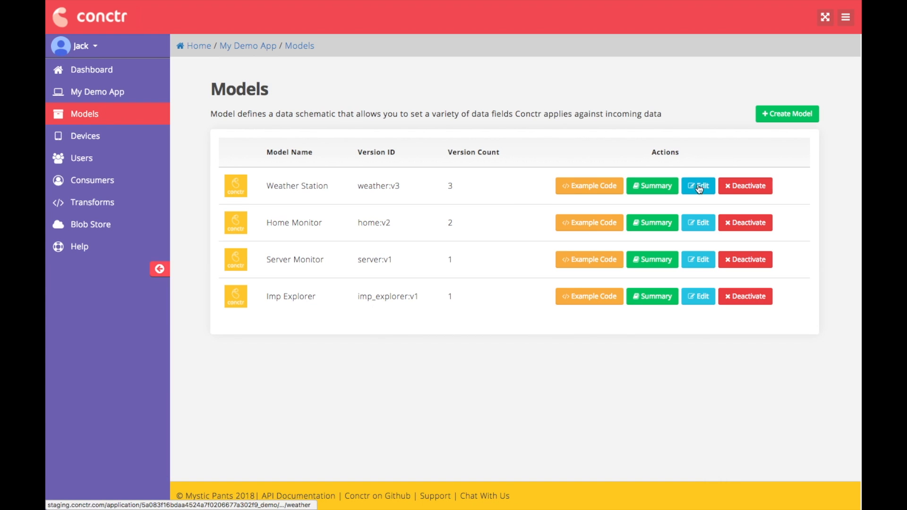
pyautogui.click(698, 185)
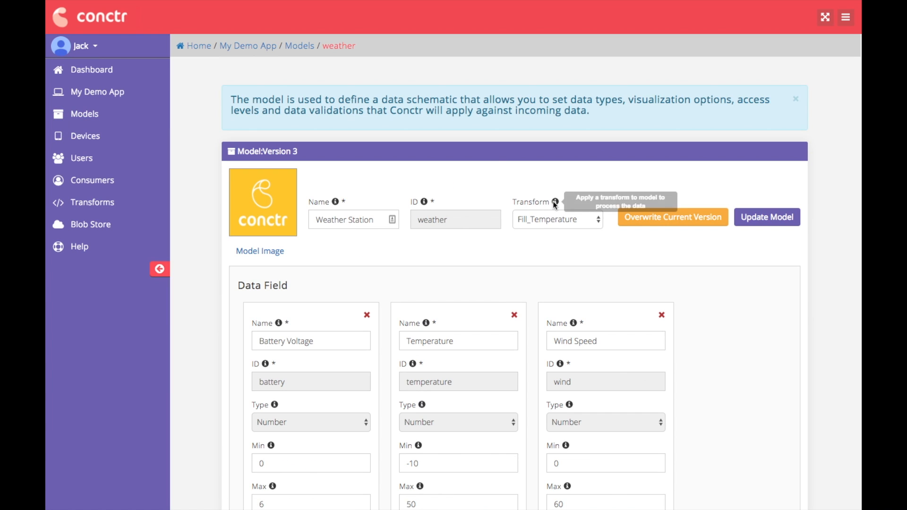
pyautogui.click(556, 220)
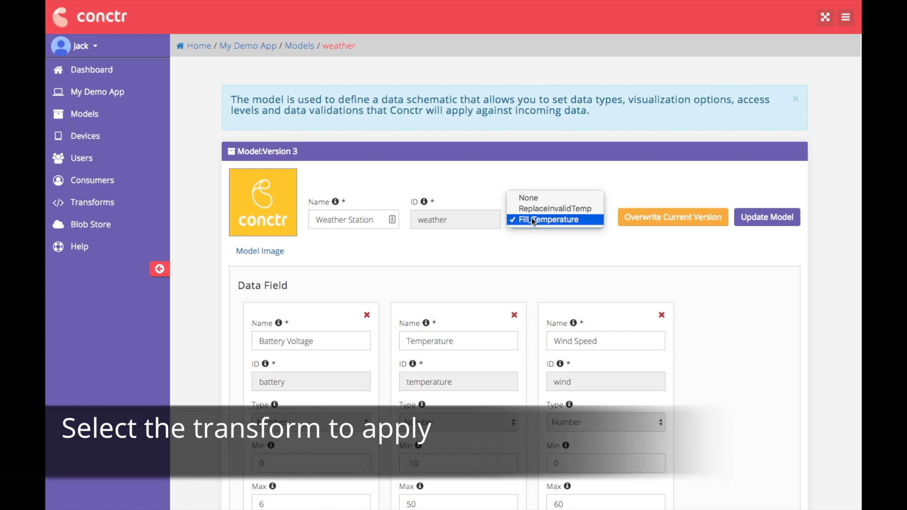
pyautogui.moveTo(555, 208)
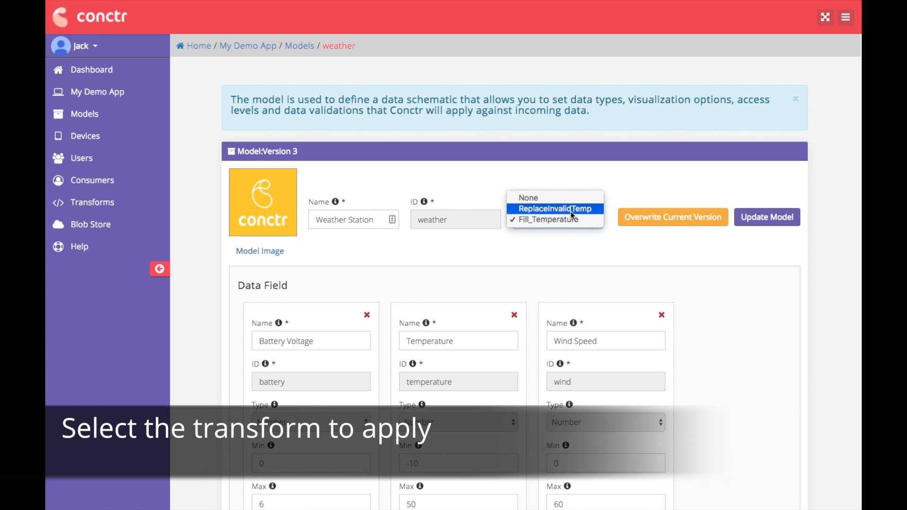
pyautogui.click(555, 209)
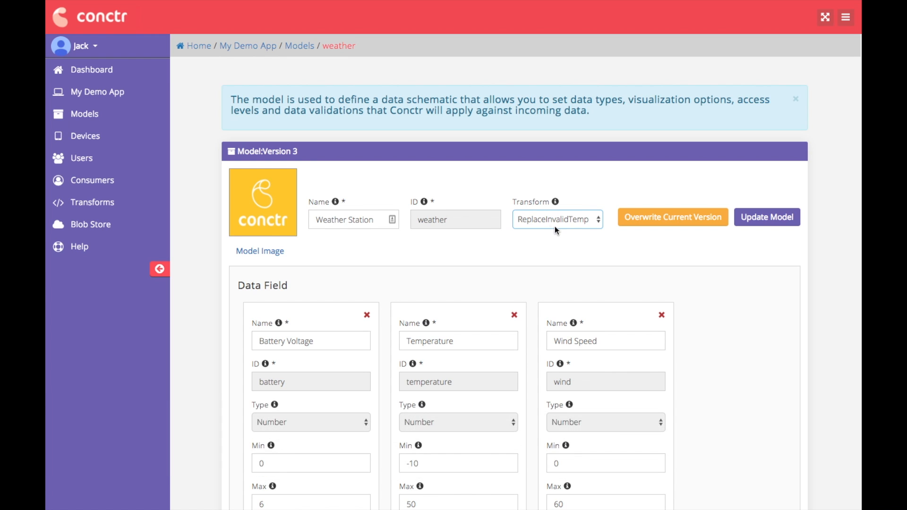
pyautogui.scroll(-3)
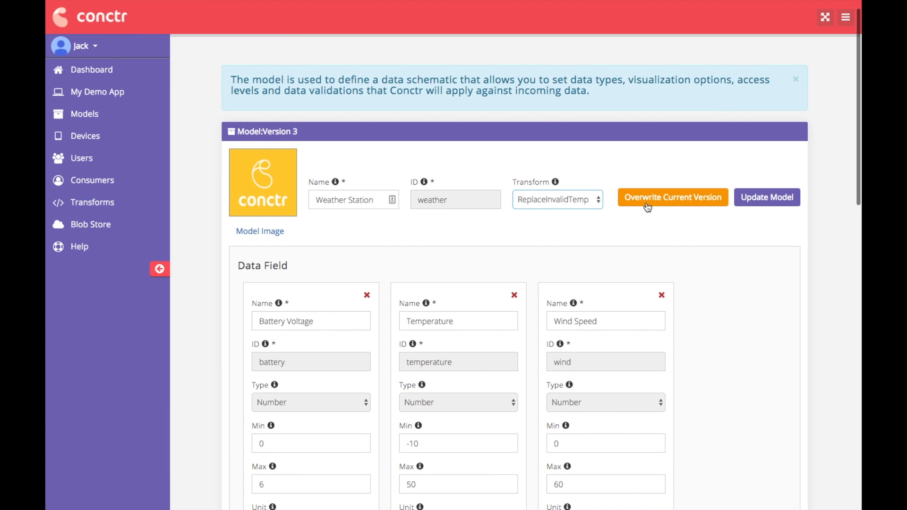
pyautogui.scroll(-3)
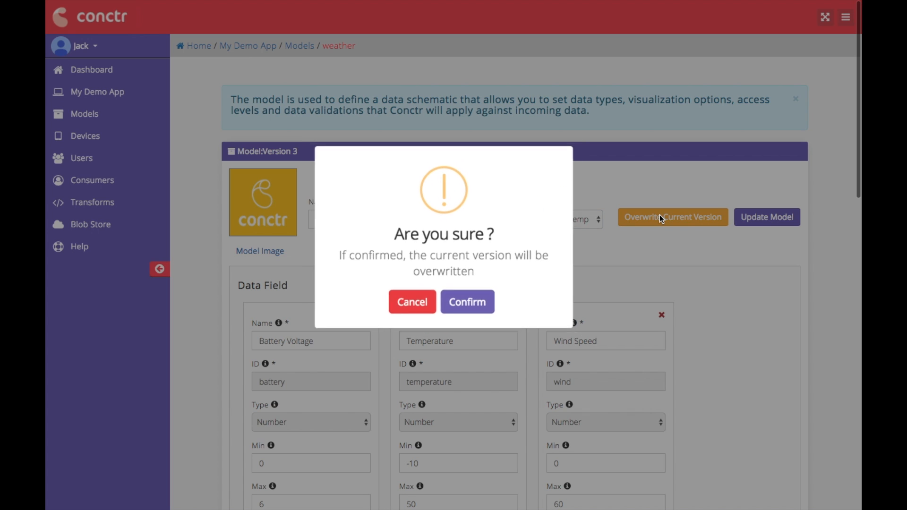
pyautogui.click(467, 301)
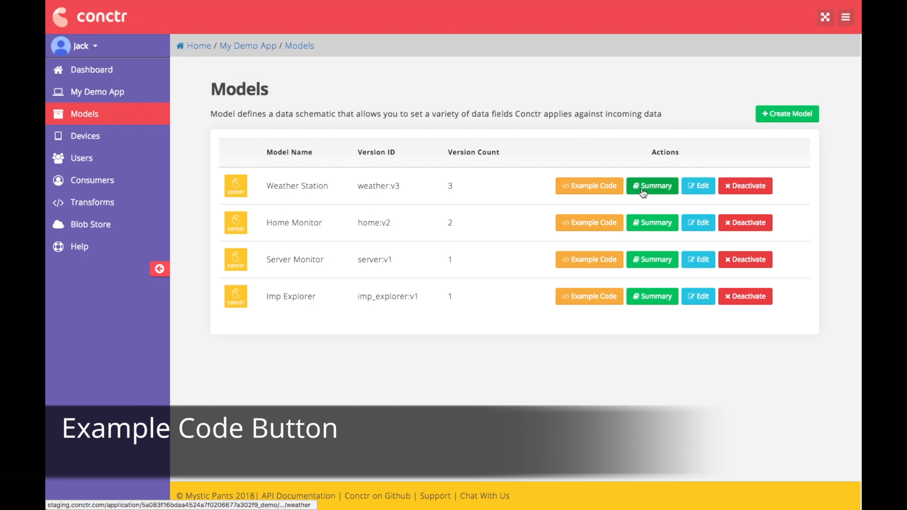
# Show Weather Station's example request code in its CURL version.
pyautogui.click(589, 186)
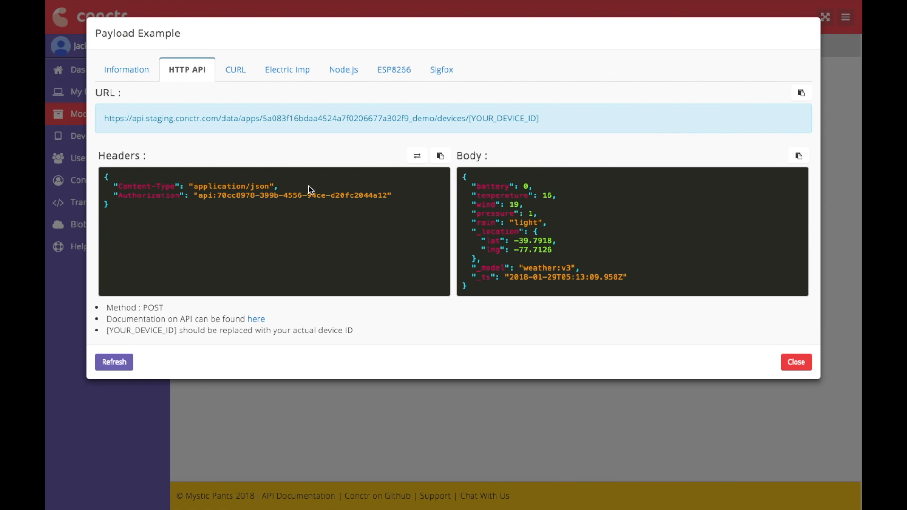
pyautogui.click(235, 70)
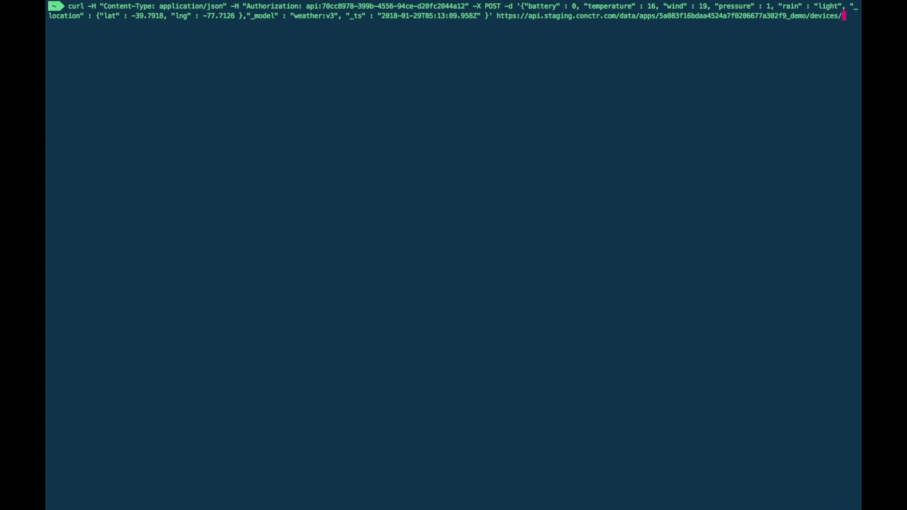
# Append testDevice to the curl devices URL to POST the example reading.
pyautogui.write('testDevice')
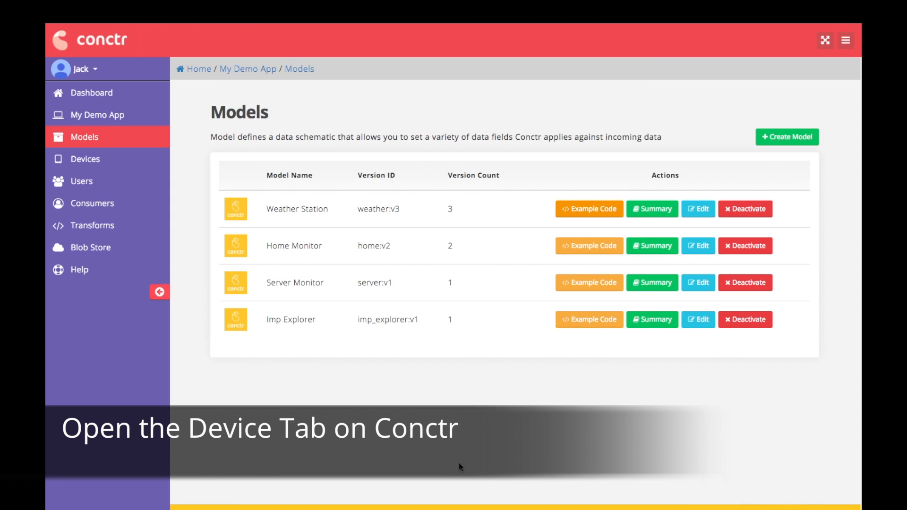
# Sort devices by last recorded, view testDevice, and find its 16 °C temperature reading.
pyautogui.click(84, 159)
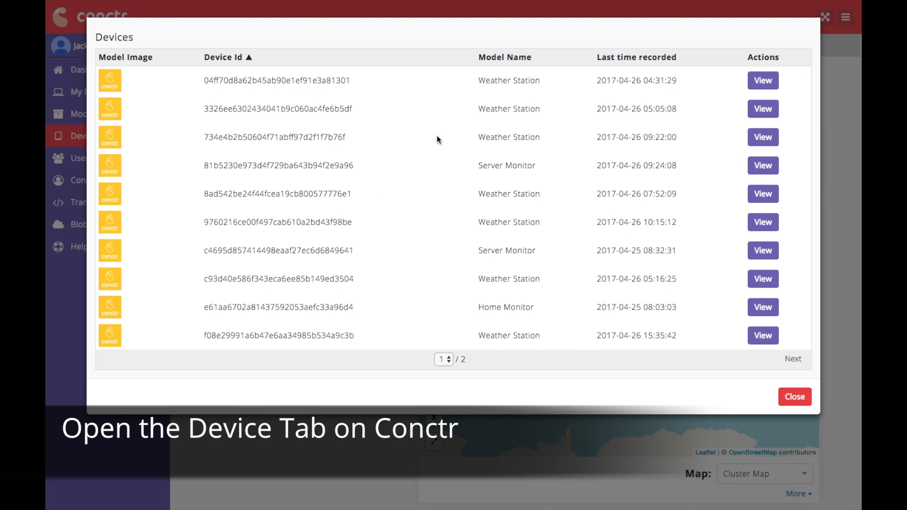
pyautogui.click(626, 56)
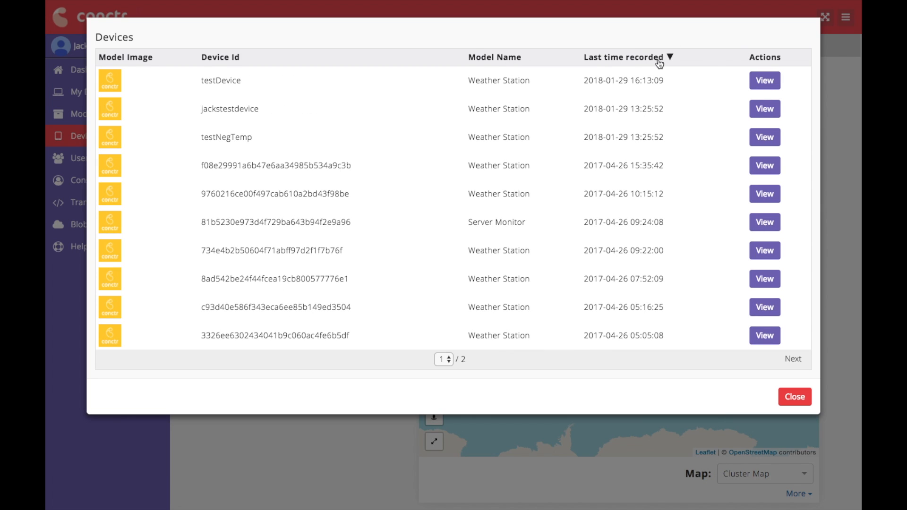
pyautogui.moveTo(765, 81)
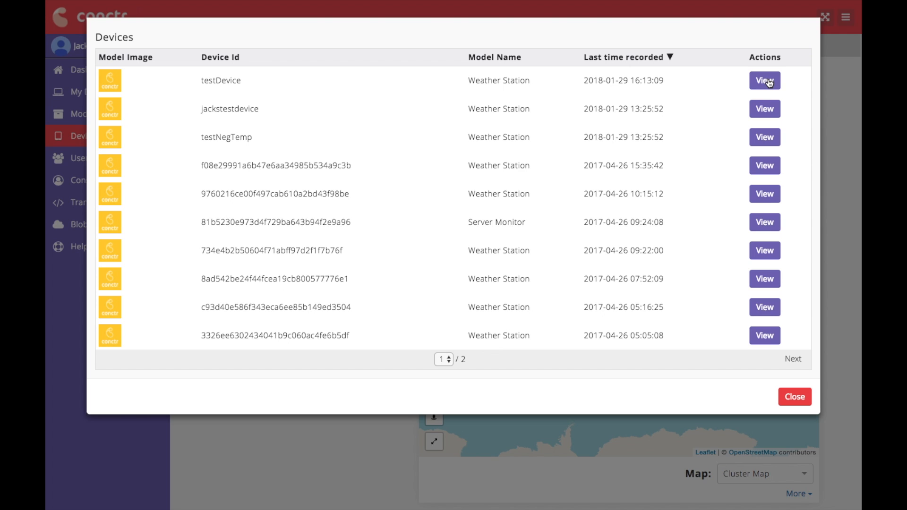
pyautogui.click(765, 80)
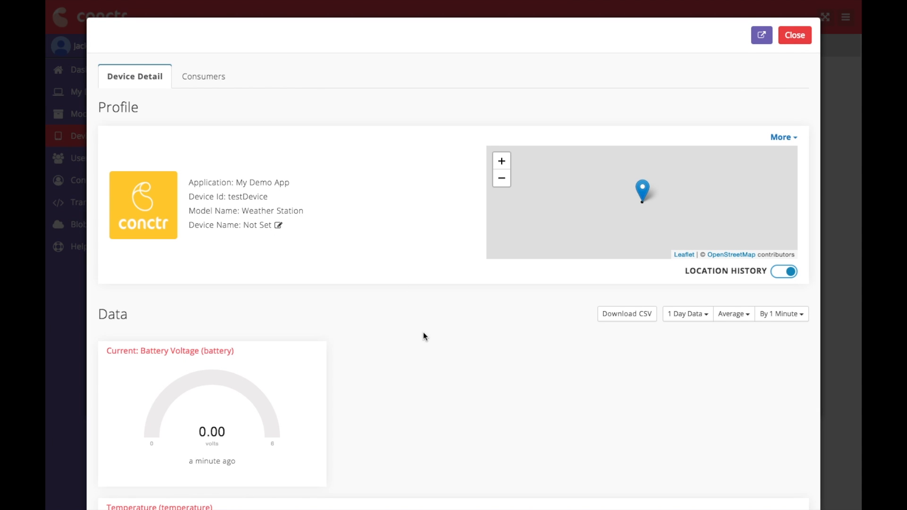
pyautogui.scroll(-3)
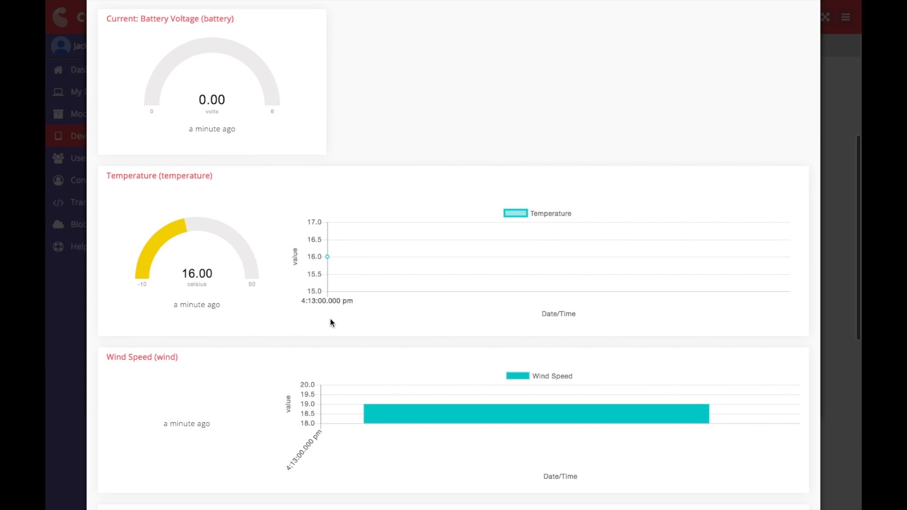
pyautogui.scroll(-3)
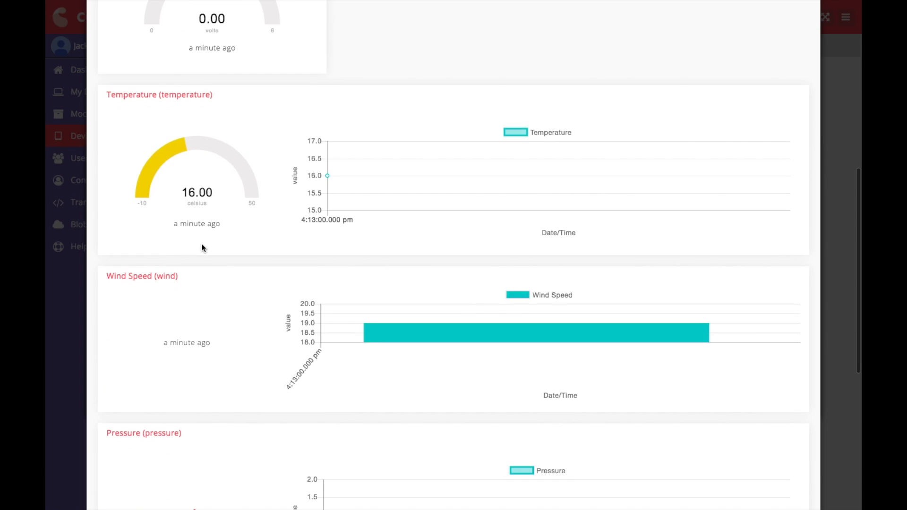
pyautogui.scroll(-3)
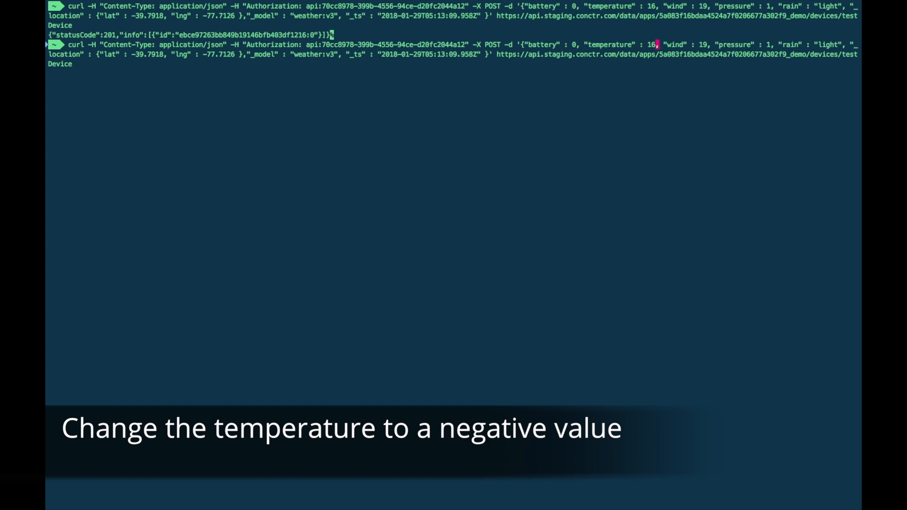
# Change the curl reading's temperature to -16 and resend it to testDevice.
pyautogui.write('-')
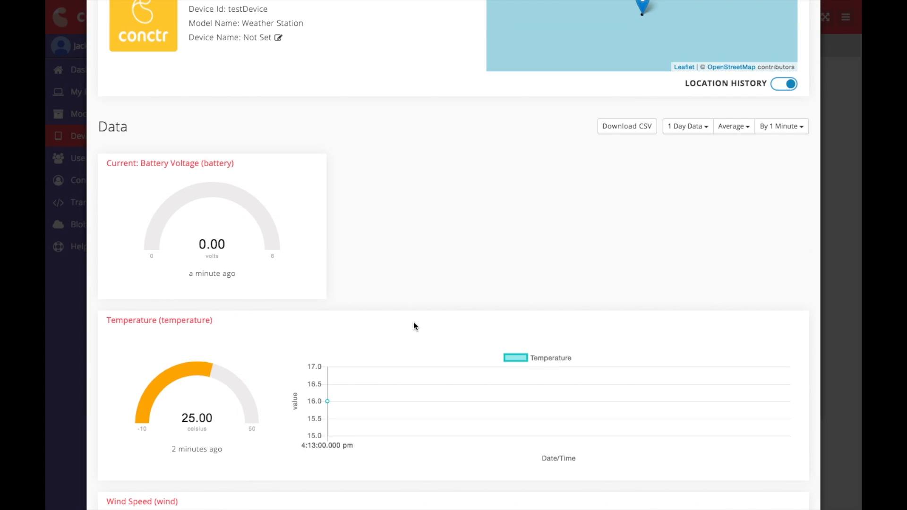
# Scroll testDevice's details to the temperature chart showing 25 °C beside 16 °C.
pyautogui.scroll(-3)
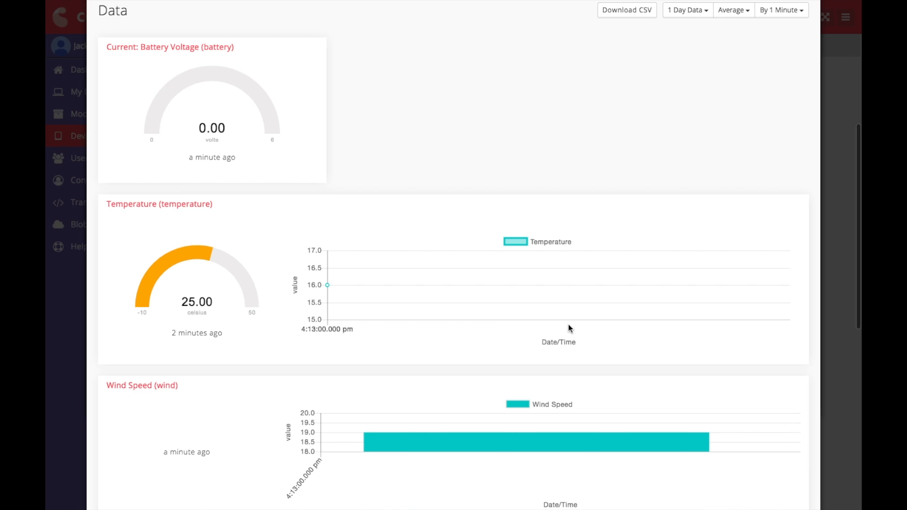
pyautogui.moveTo(325, 286)
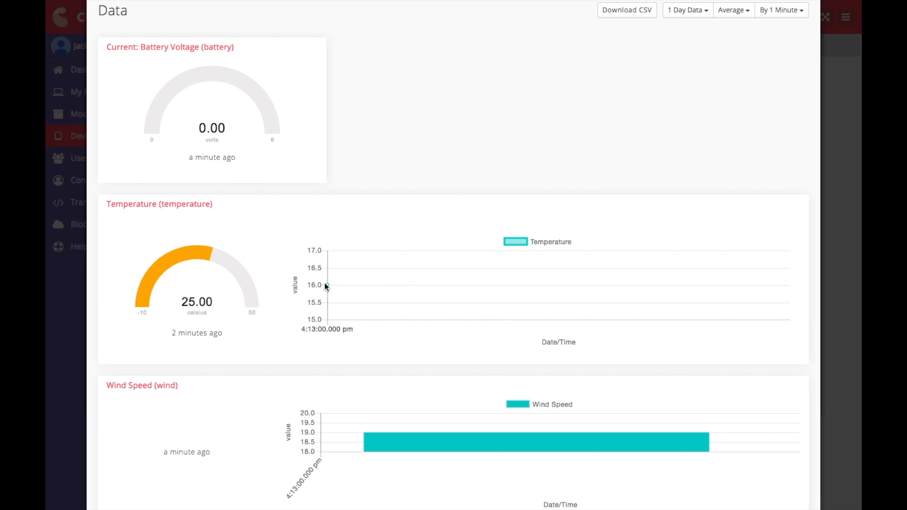
pyautogui.moveTo(204, 285)
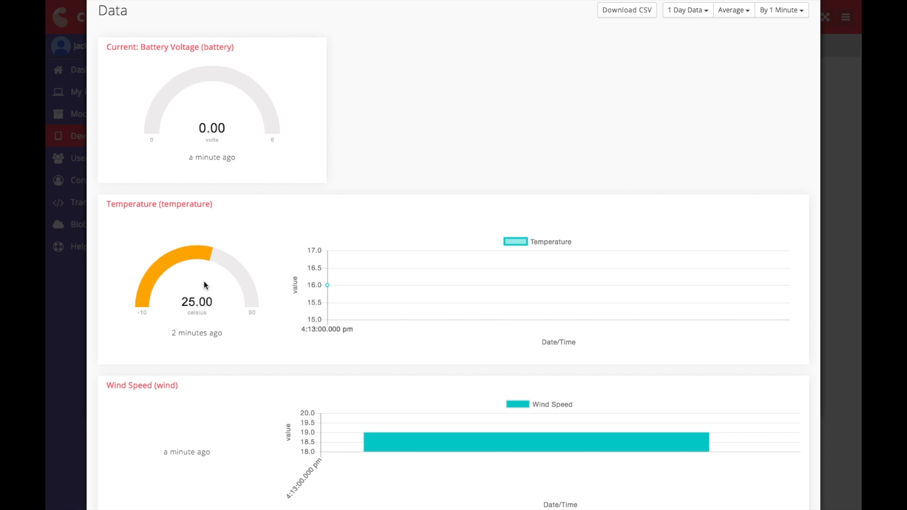
pyautogui.scroll(-3)
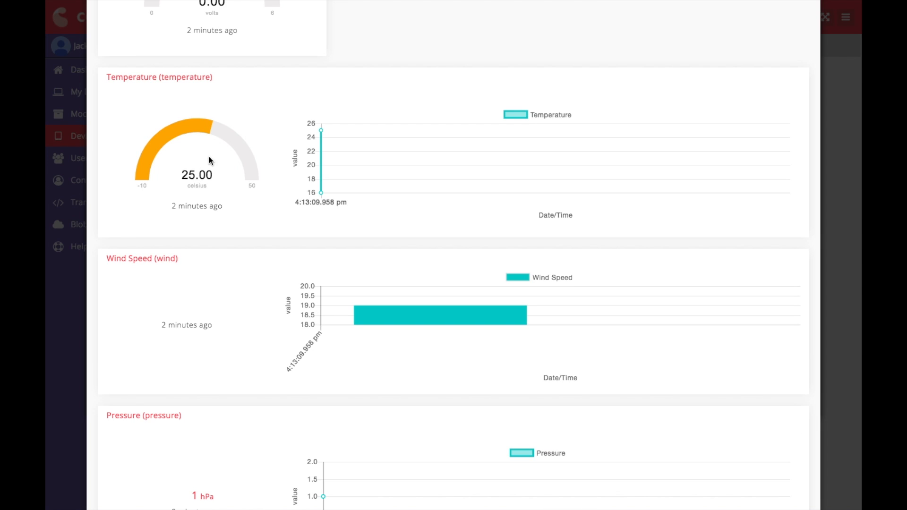
pyautogui.moveTo(207, 172)
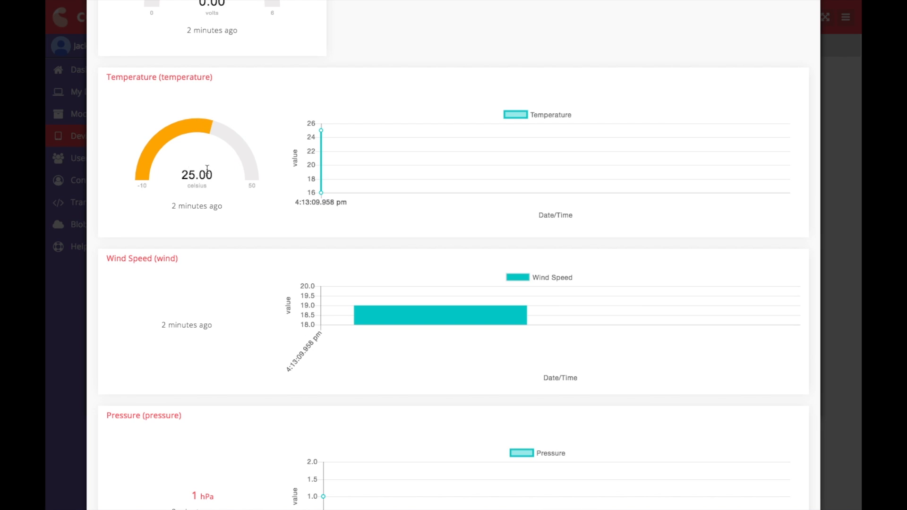
pyautogui.moveTo(209, 134)
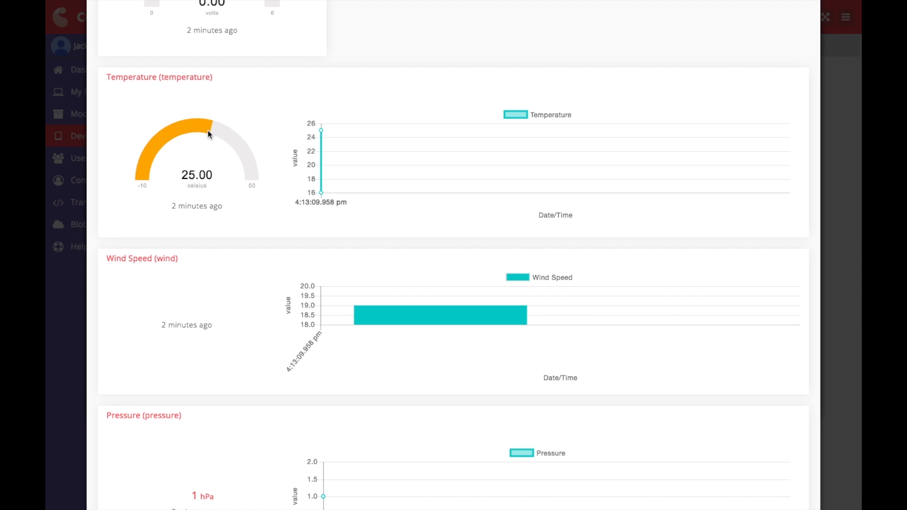
pyautogui.moveTo(170, 184)
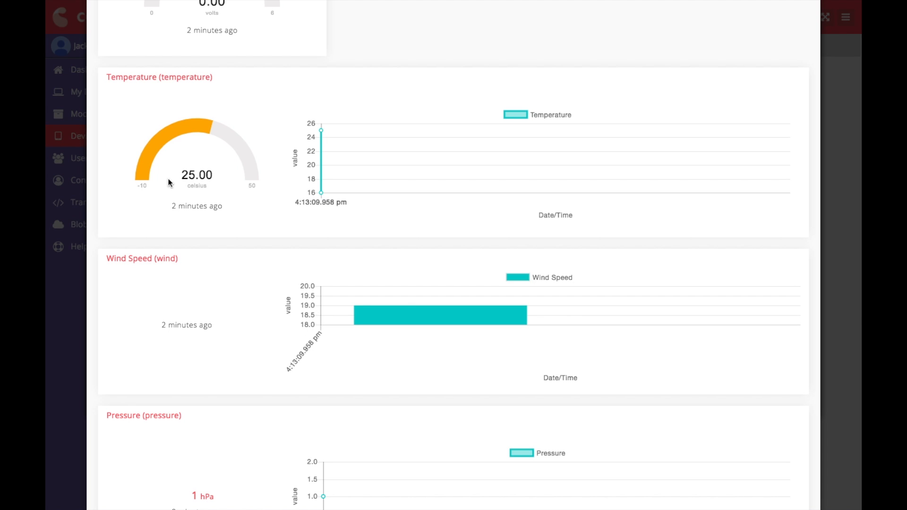
pyautogui.moveTo(732, 91)
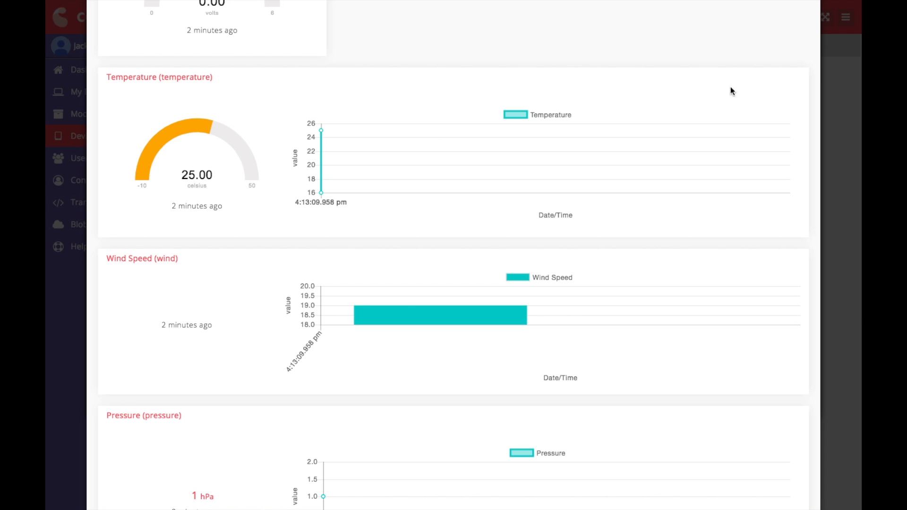